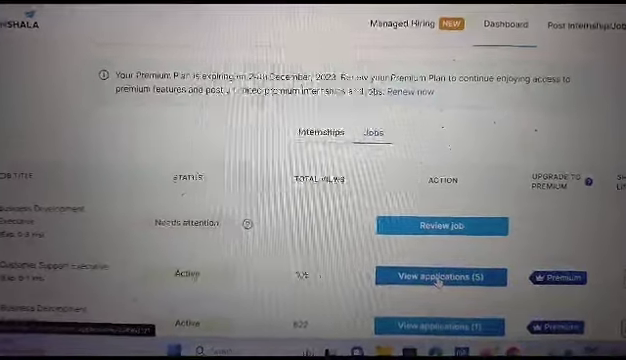
Open the 498-application candidate database for the Customer Support Executive job
click(441, 276)
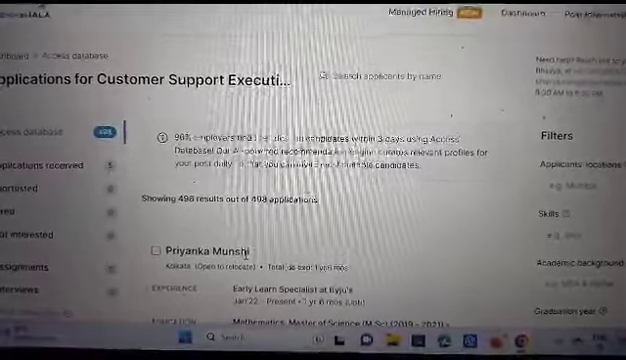
scroll(down, 3)
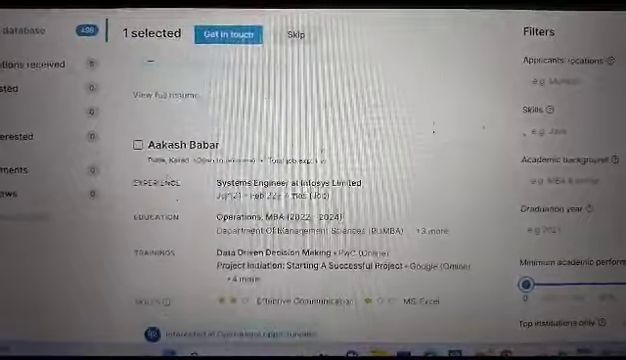
click(136, 146)
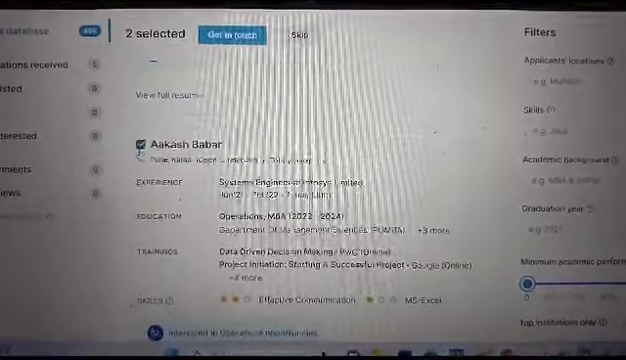